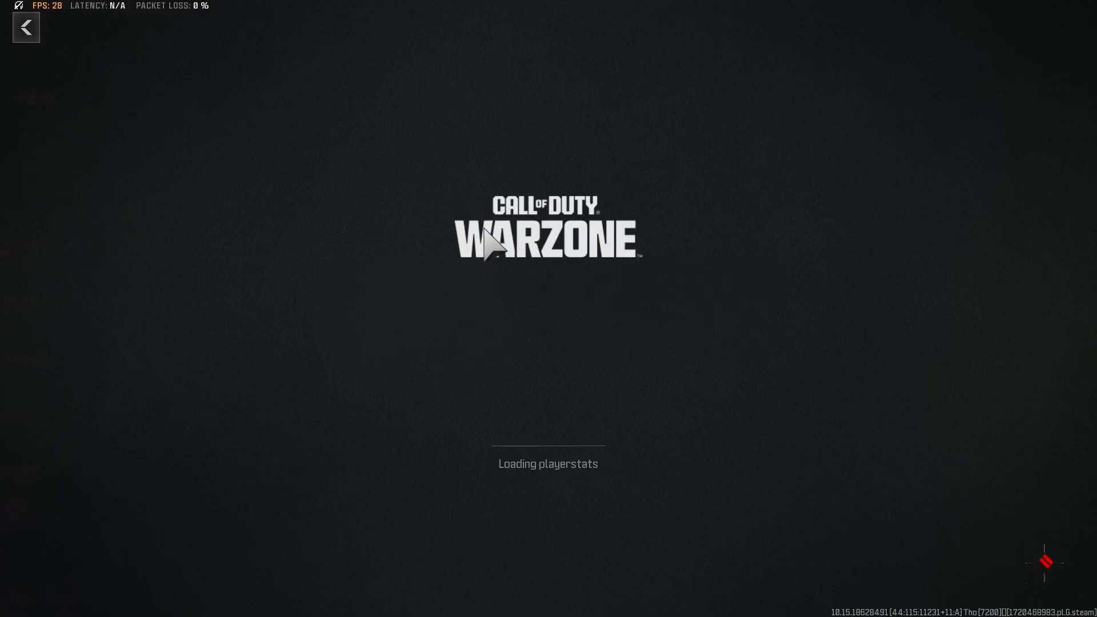
pyautogui.moveTo(563, 302)
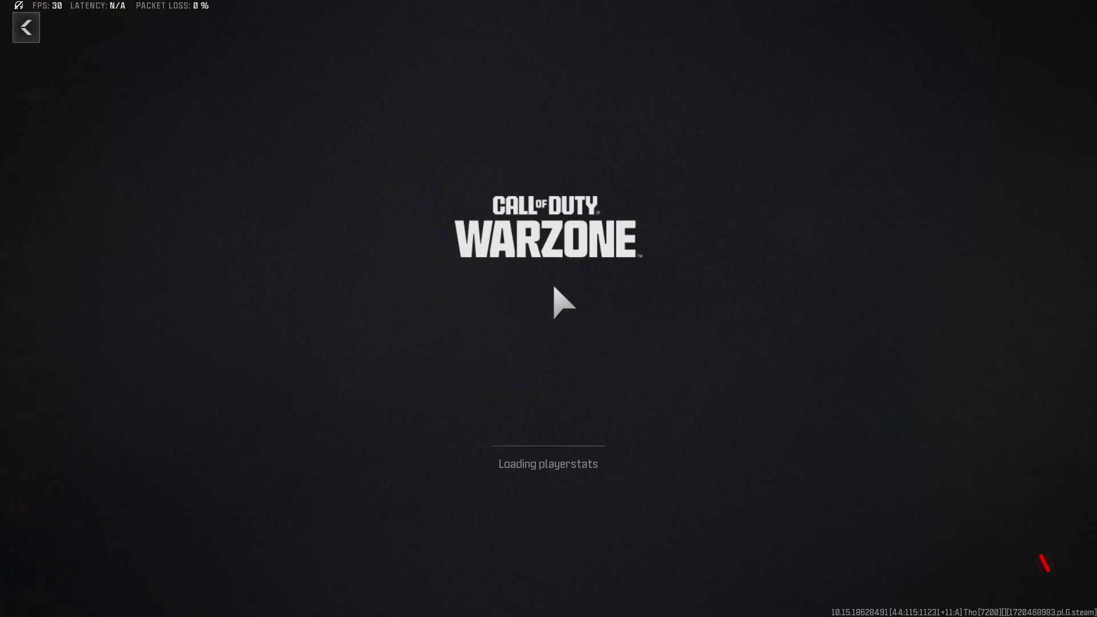
# Search the Windows Start menu for "task" to find Task Manager over the loading game.
pyautogui.click(176, 600)
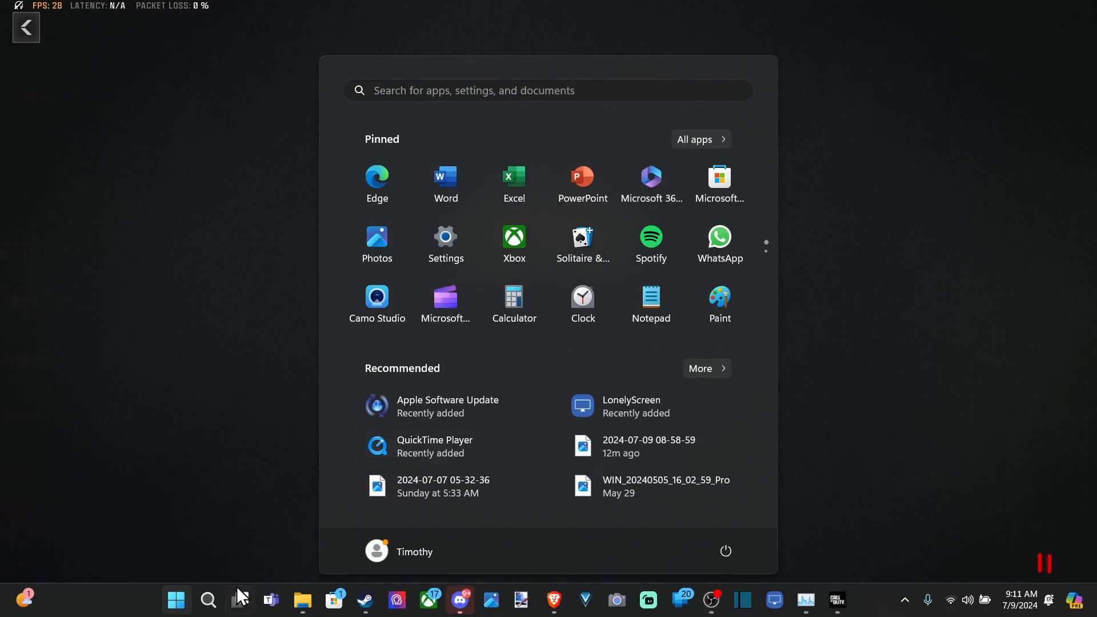
pyautogui.write('Passion fruit')
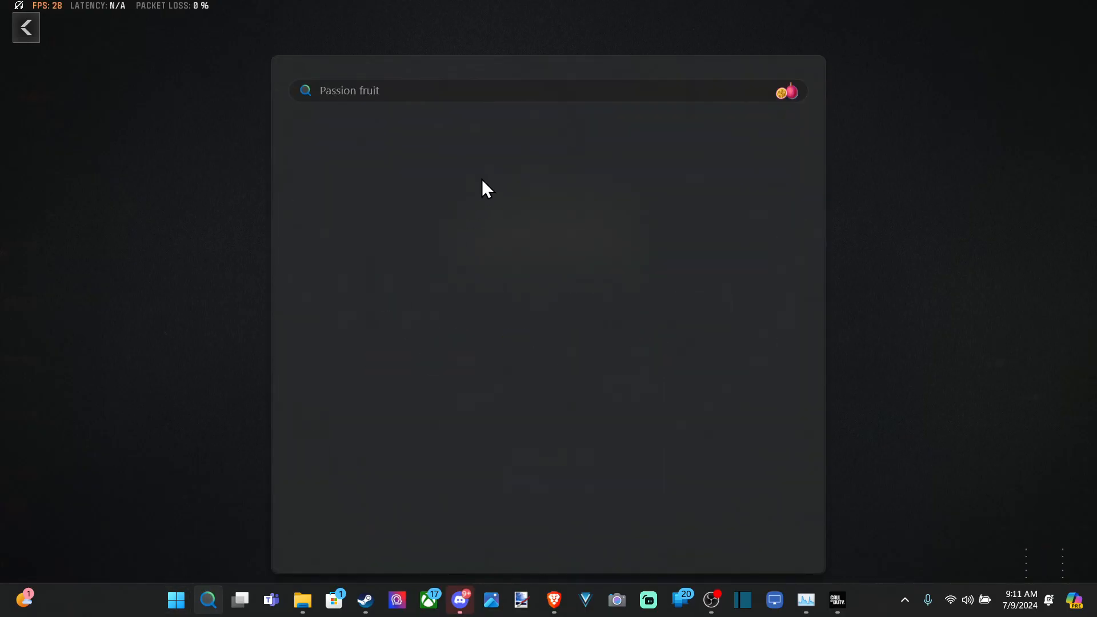
pyautogui.write('task')
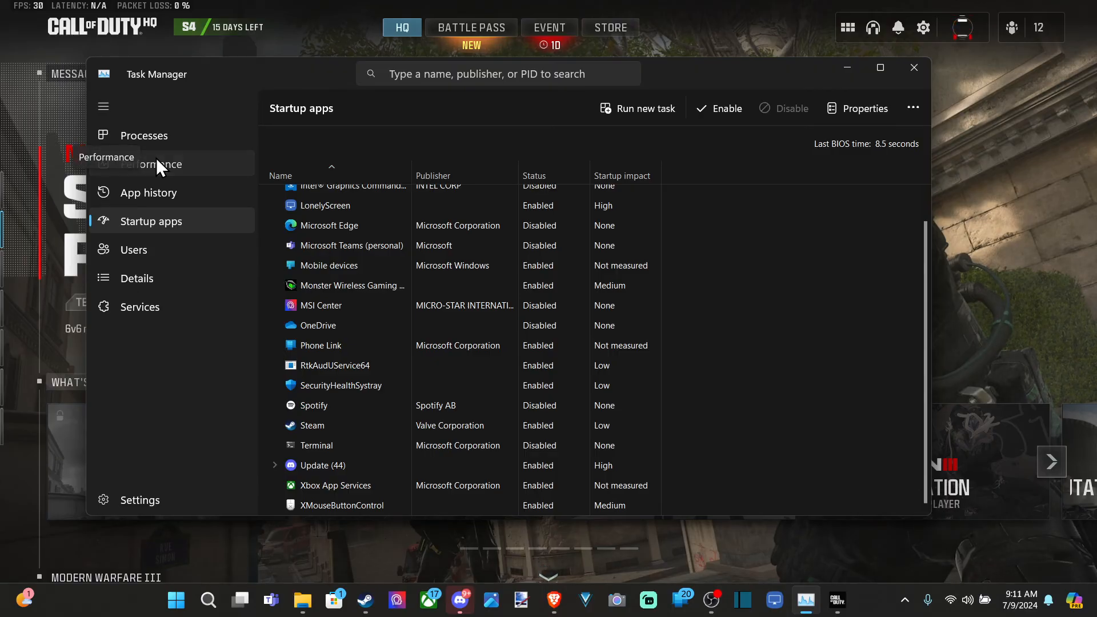
pyautogui.click(151, 163)
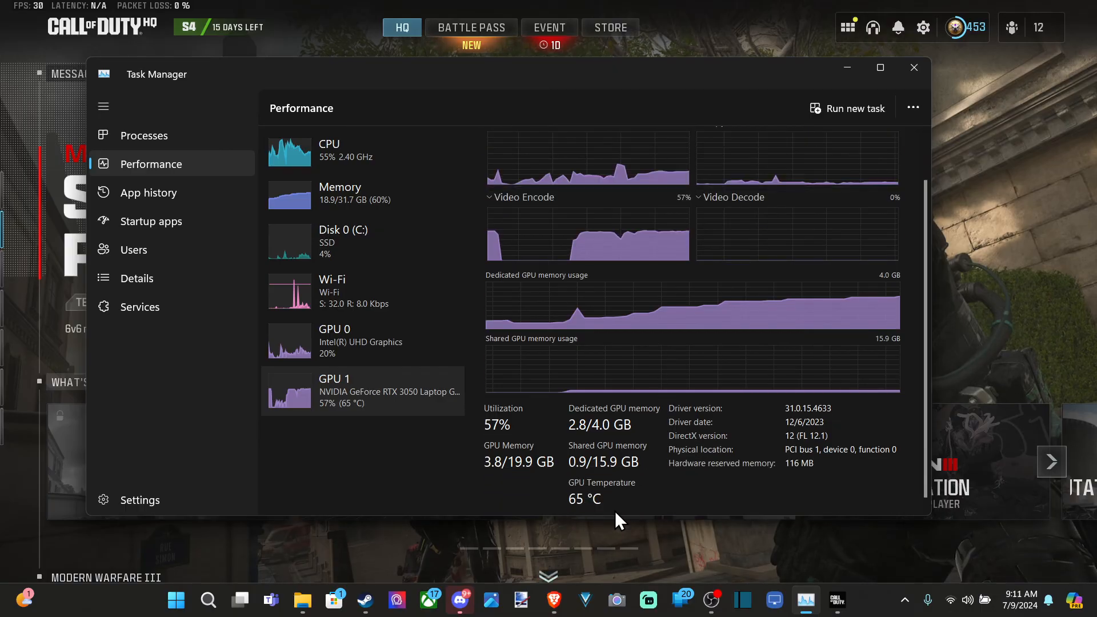
pyautogui.moveTo(603, 494)
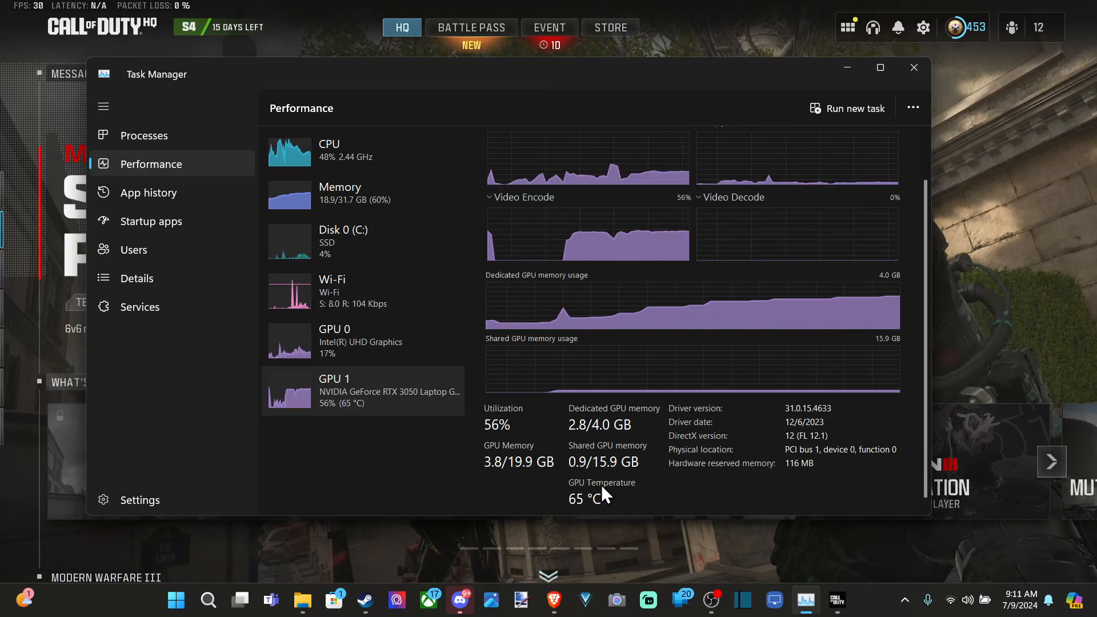
pyautogui.click(150, 221)
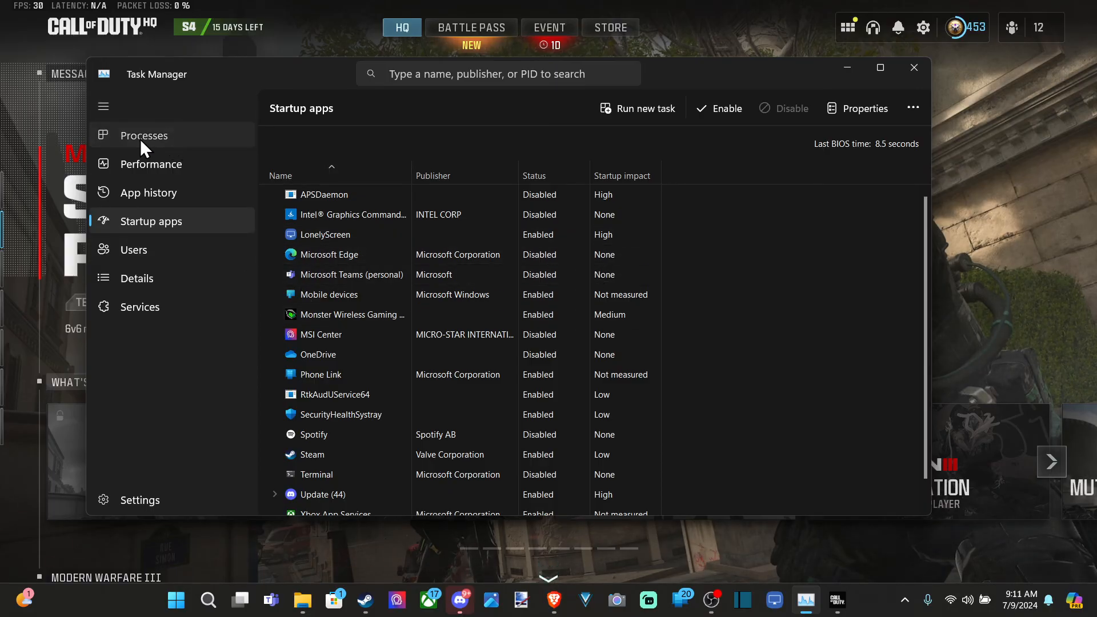
pyautogui.click(144, 134)
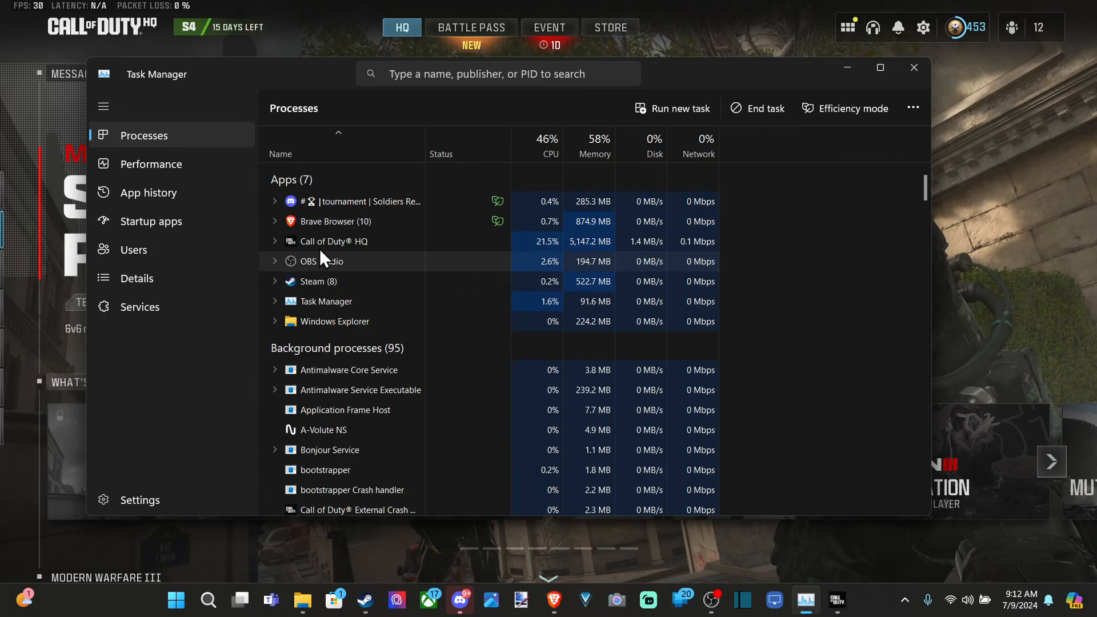
pyautogui.click(148, 220)
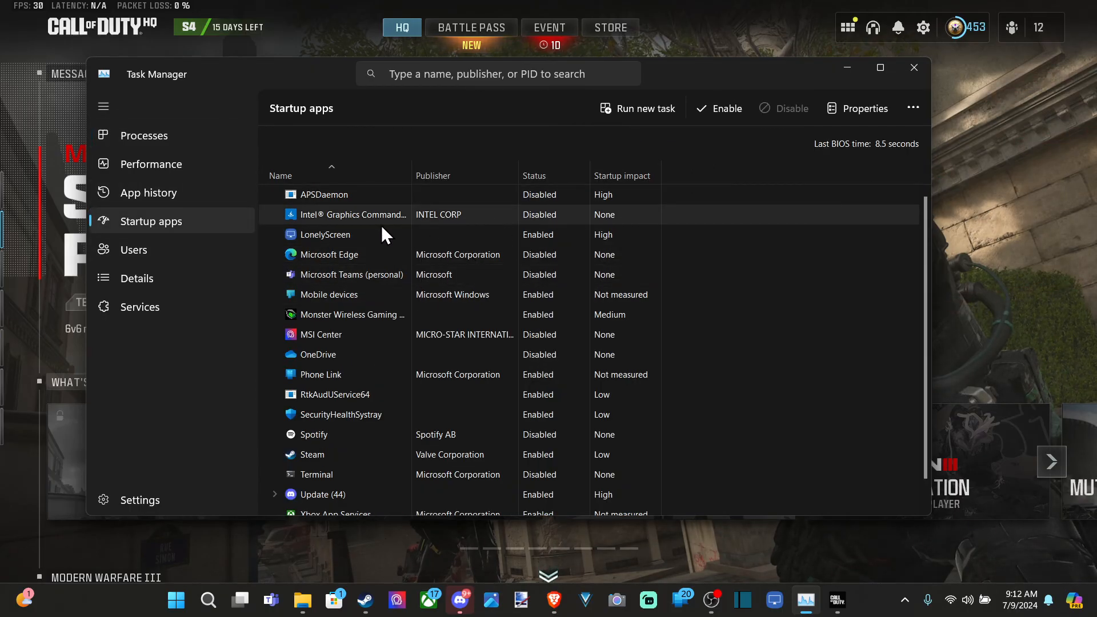
# Disable LonelyScreen in the Startup apps list, then close Task Manager to return to Warzone.
pyautogui.scroll(-3)
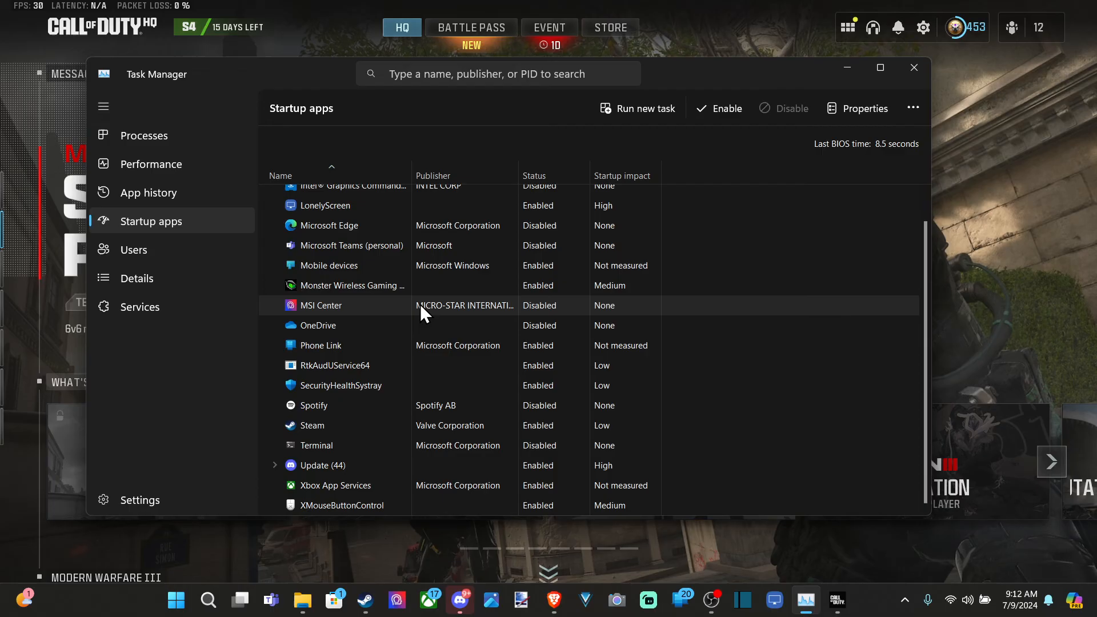
pyautogui.scroll(3)
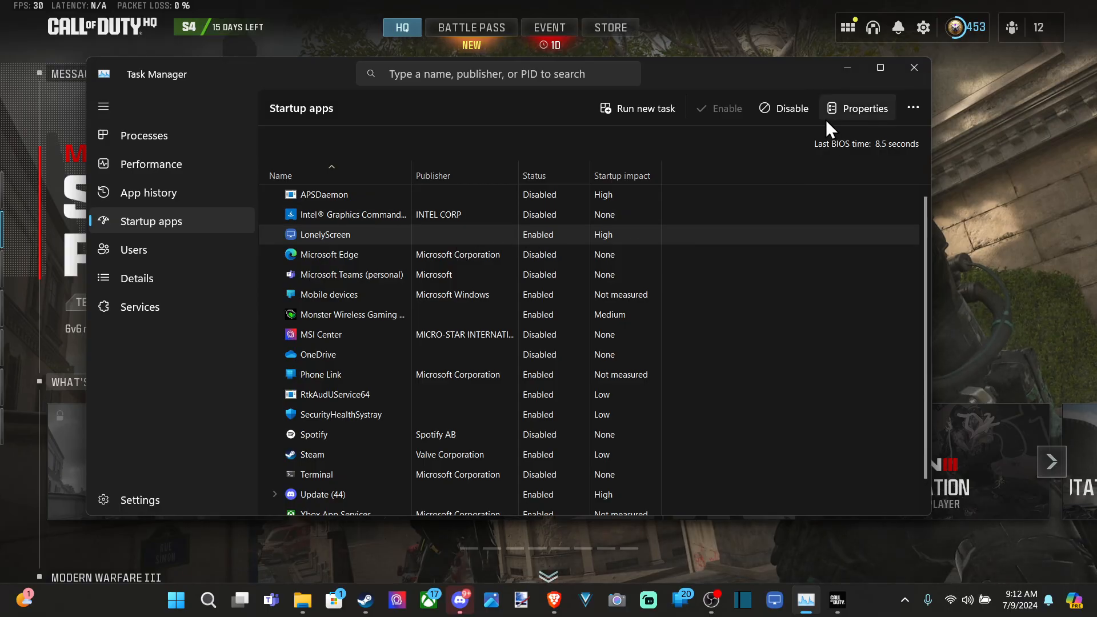
pyautogui.click(783, 109)
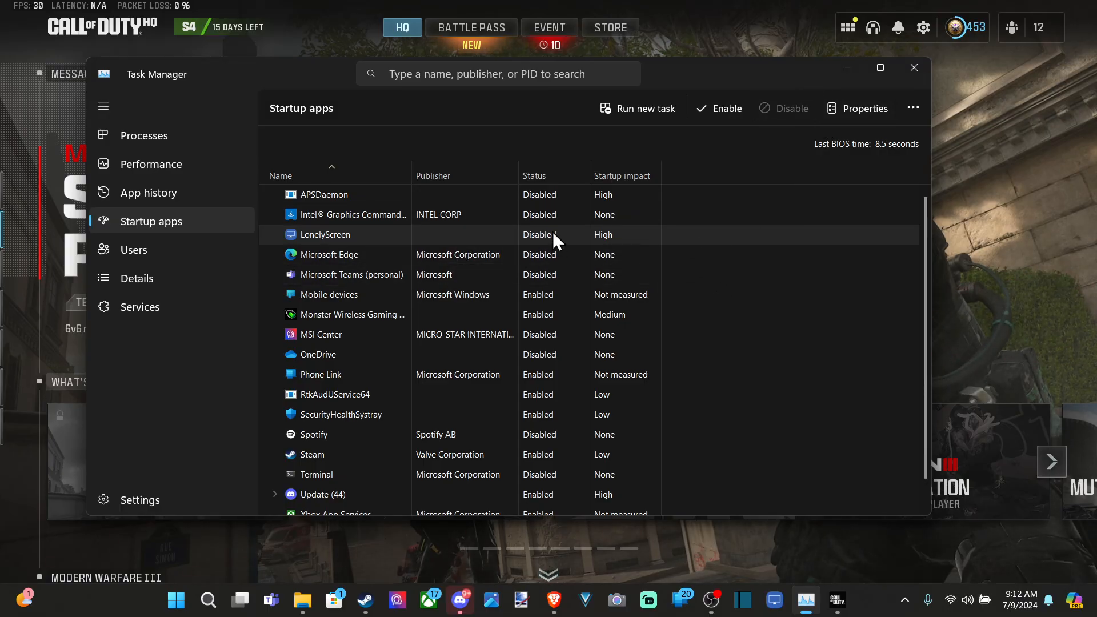
pyautogui.scroll(-3)
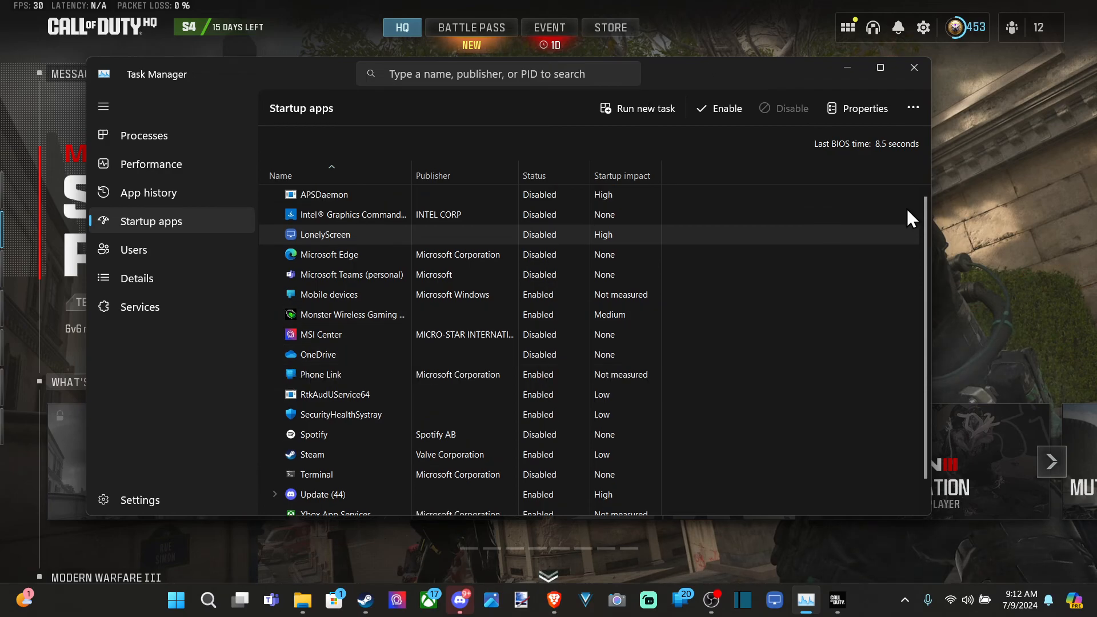
pyautogui.moveTo(619, 188)
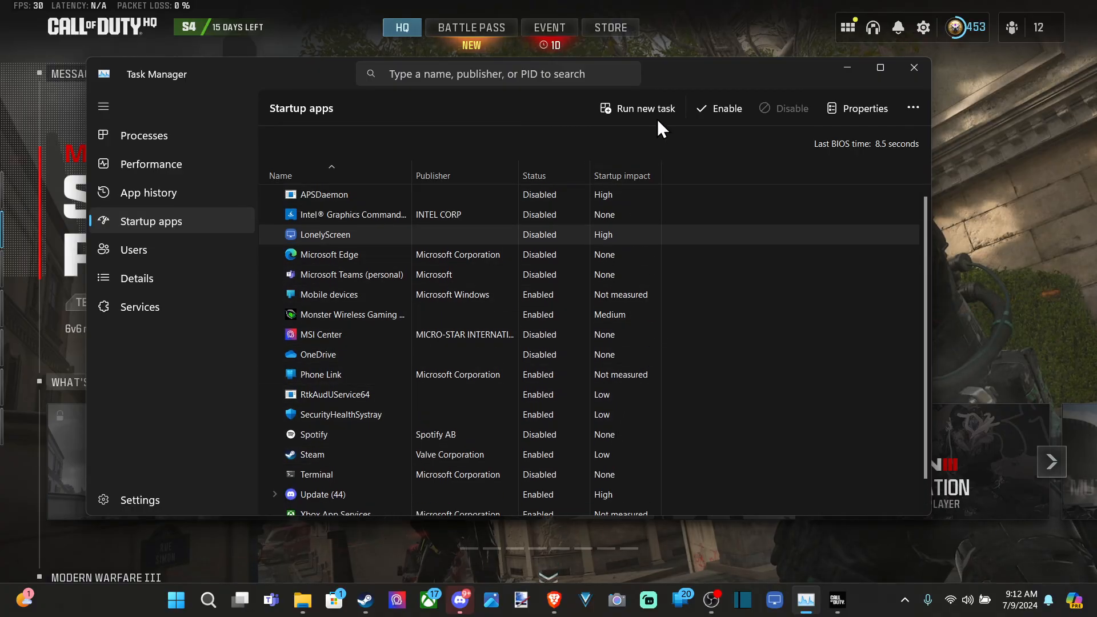
pyautogui.click(913, 68)
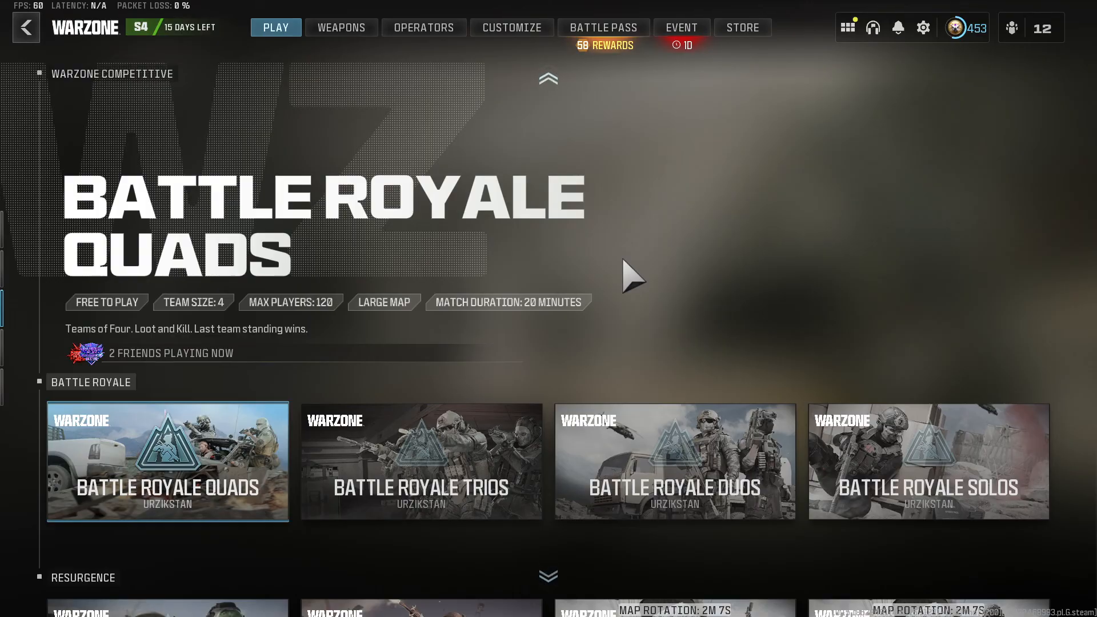
pyautogui.moveTo(724, 210)
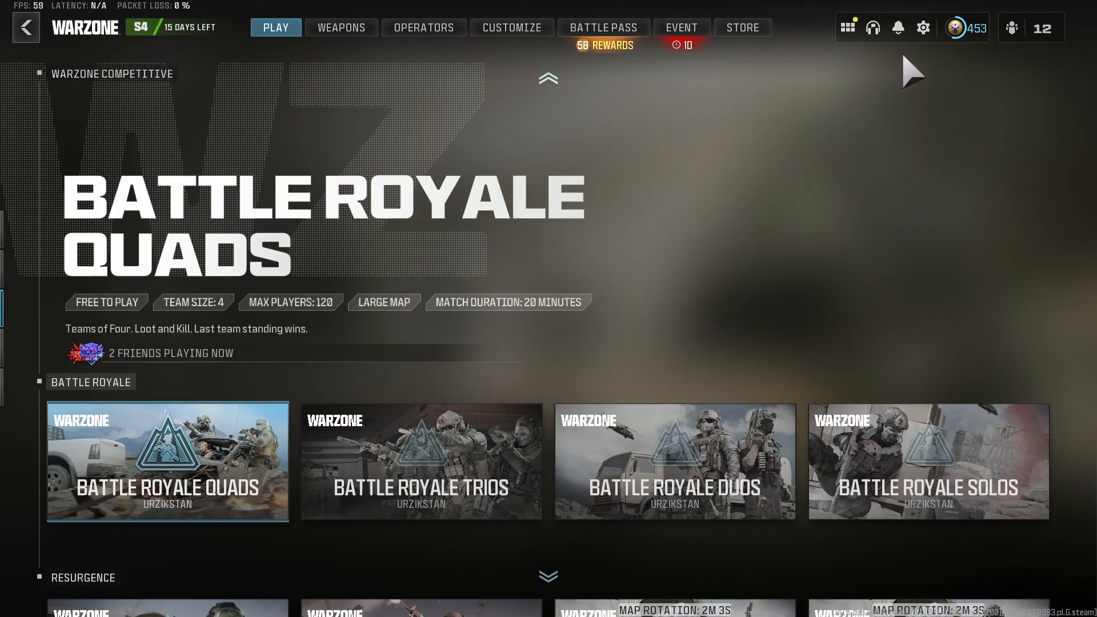
# From the gear icon, open Warzone's Graphics settings on the Display tab.
pyautogui.click(923, 28)
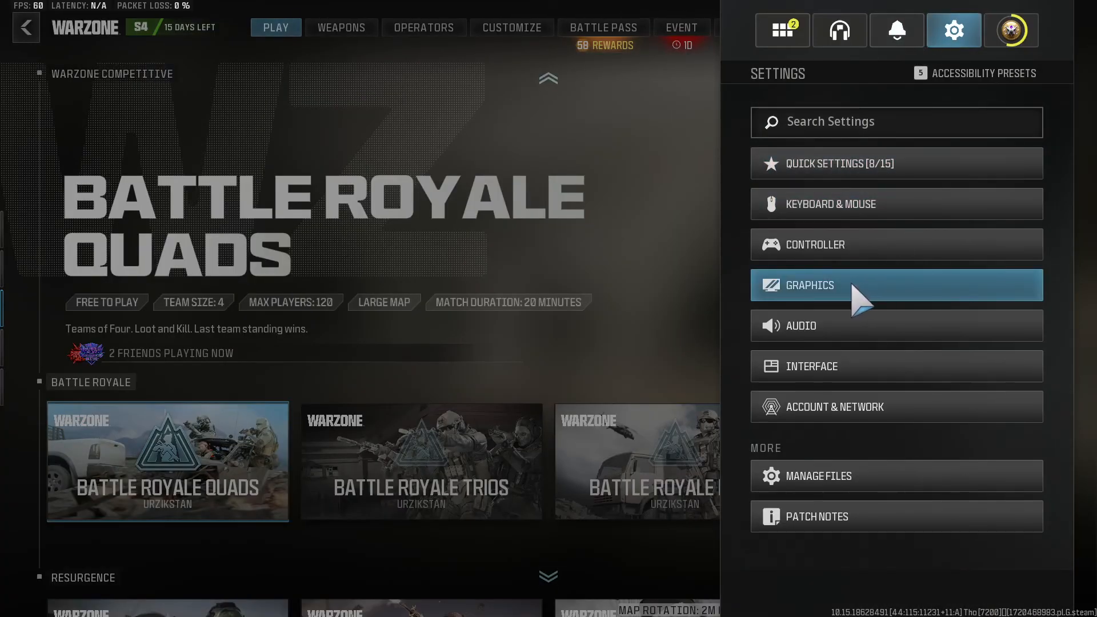
pyautogui.click(809, 284)
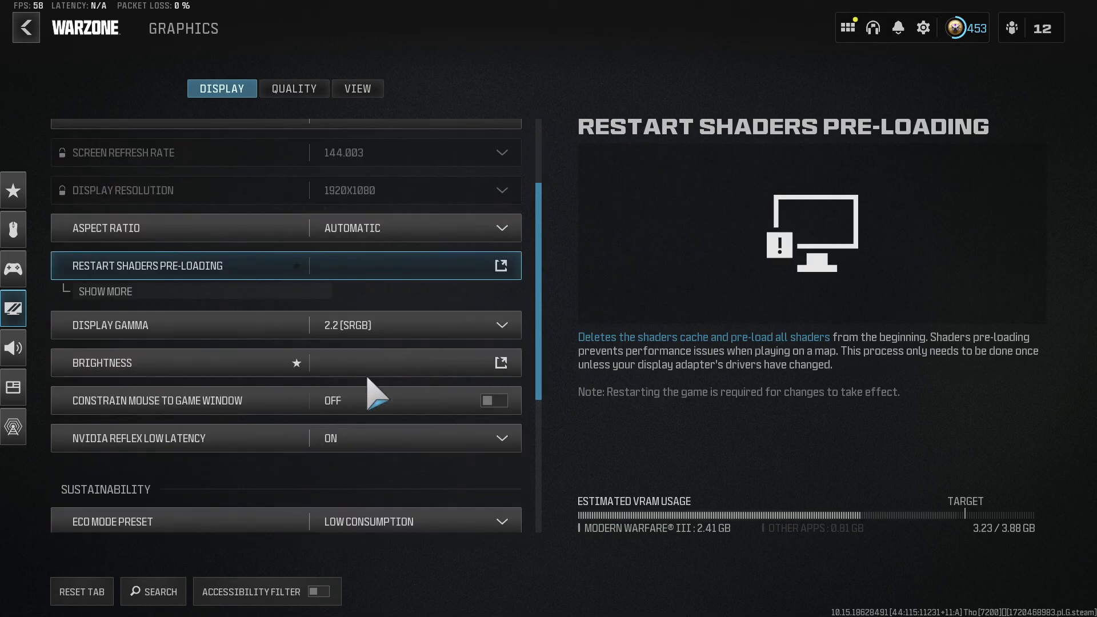
# Scroll the Display tab to the Sustainability frame rate limits of 60, 60 and 30.
pyautogui.scroll(-3)
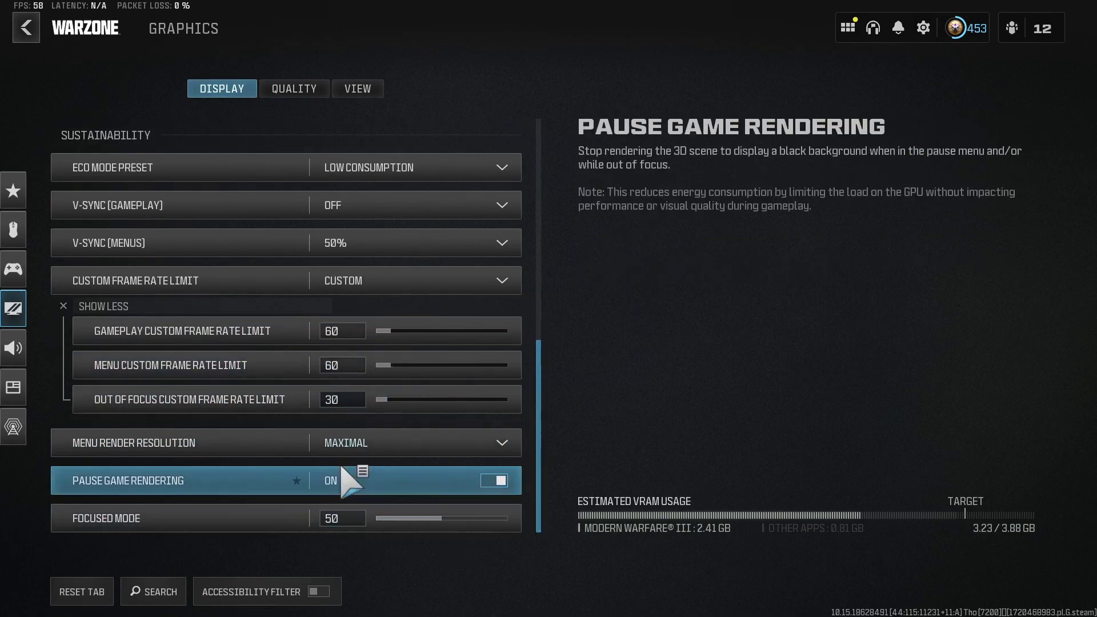
pyautogui.moveTo(297, 442)
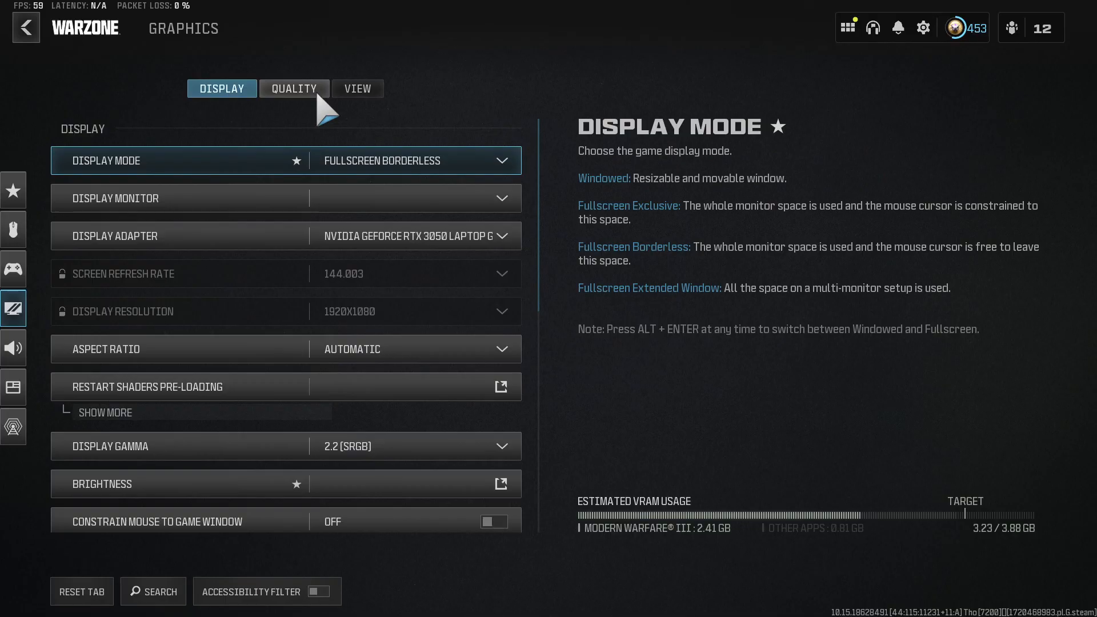
# Review the Quality tab's Upscaling/Sharpening and NVIDIA DLSS preset, then discard the unsaved changes.
pyautogui.click(293, 88)
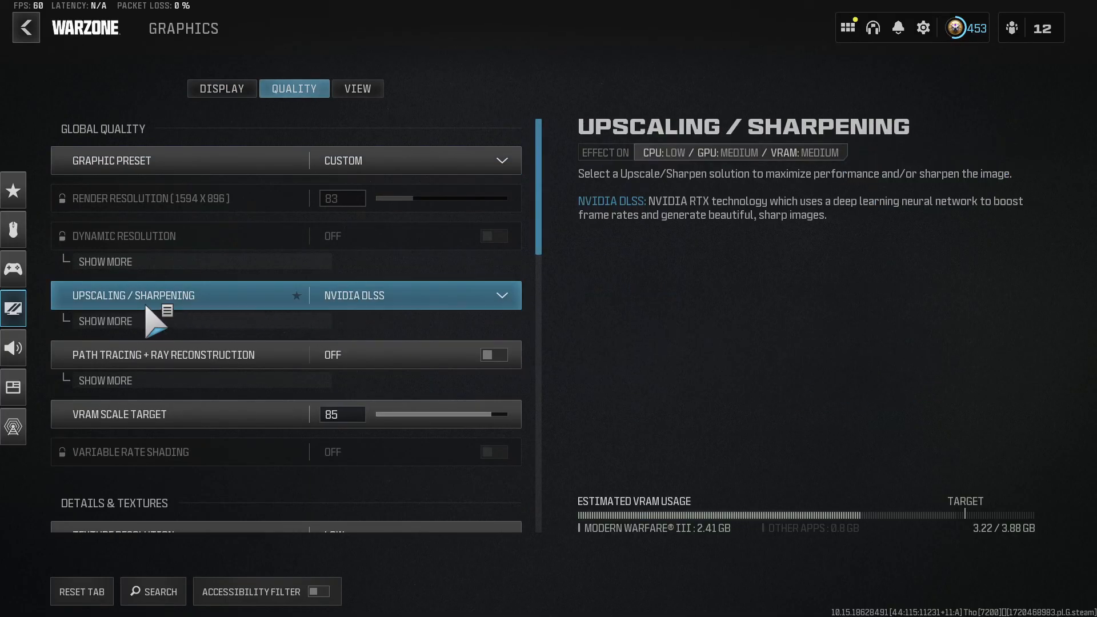
pyautogui.click(414, 295)
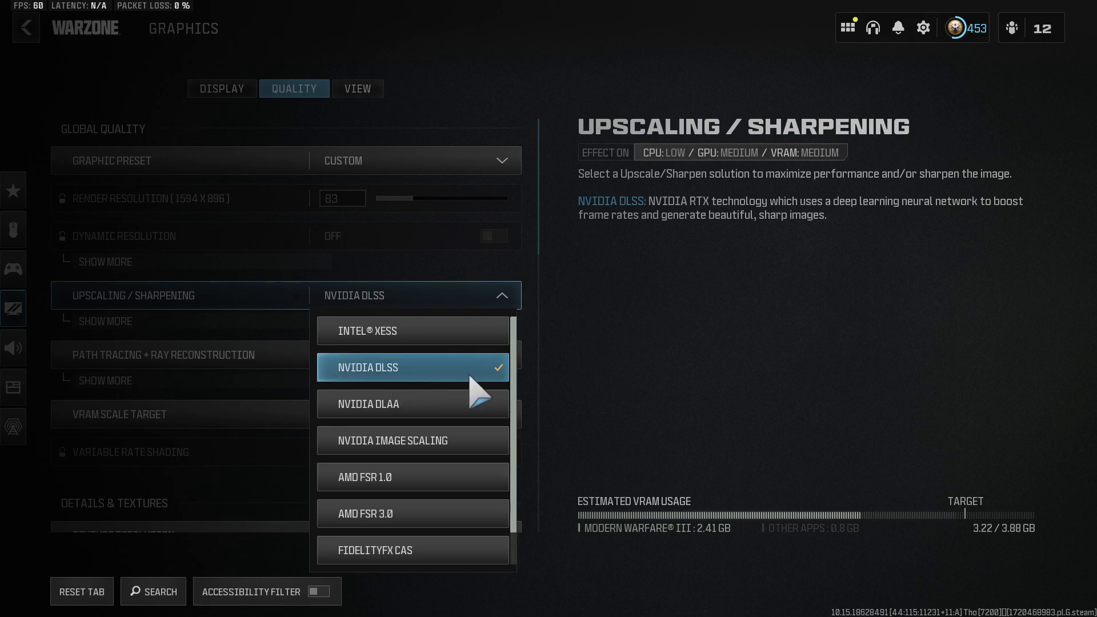
pyautogui.moveTo(366, 513)
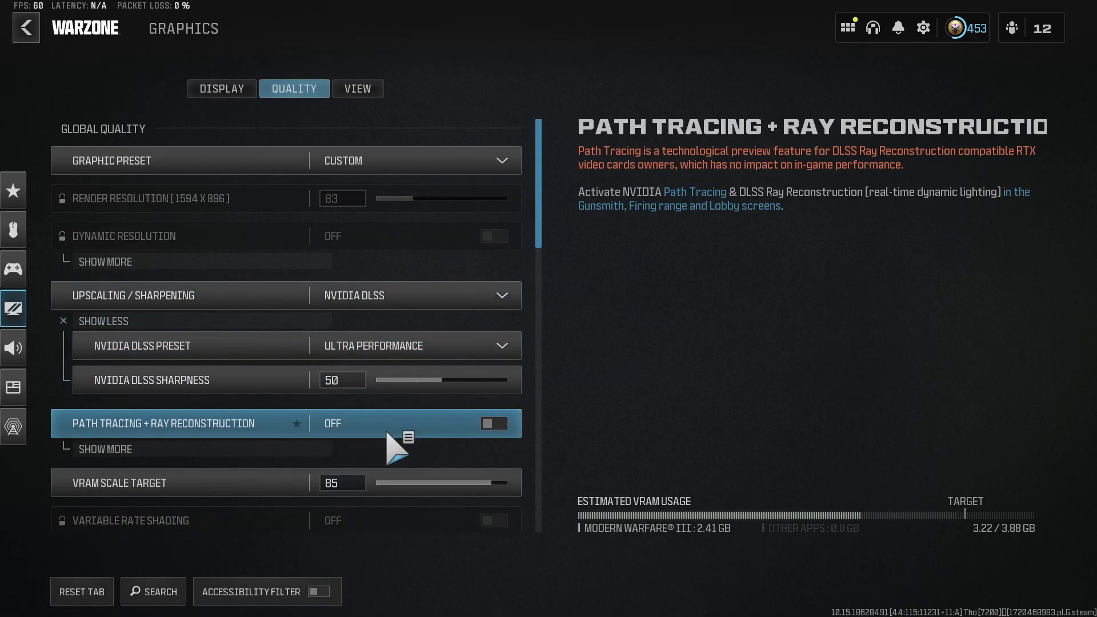
pyautogui.click(416, 345)
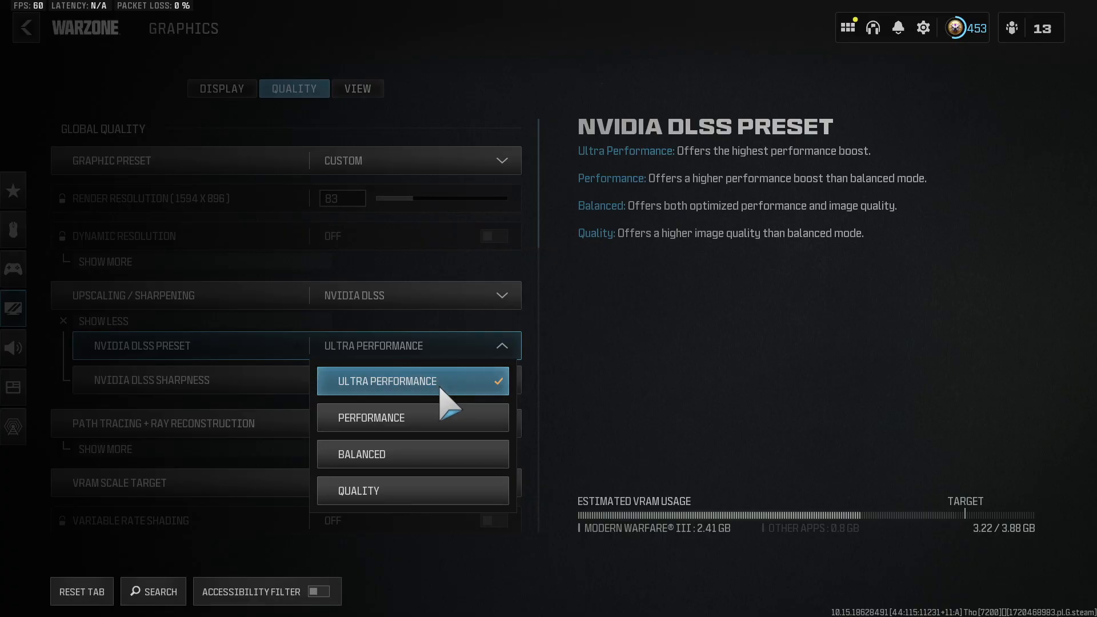
pyautogui.moveTo(412, 490)
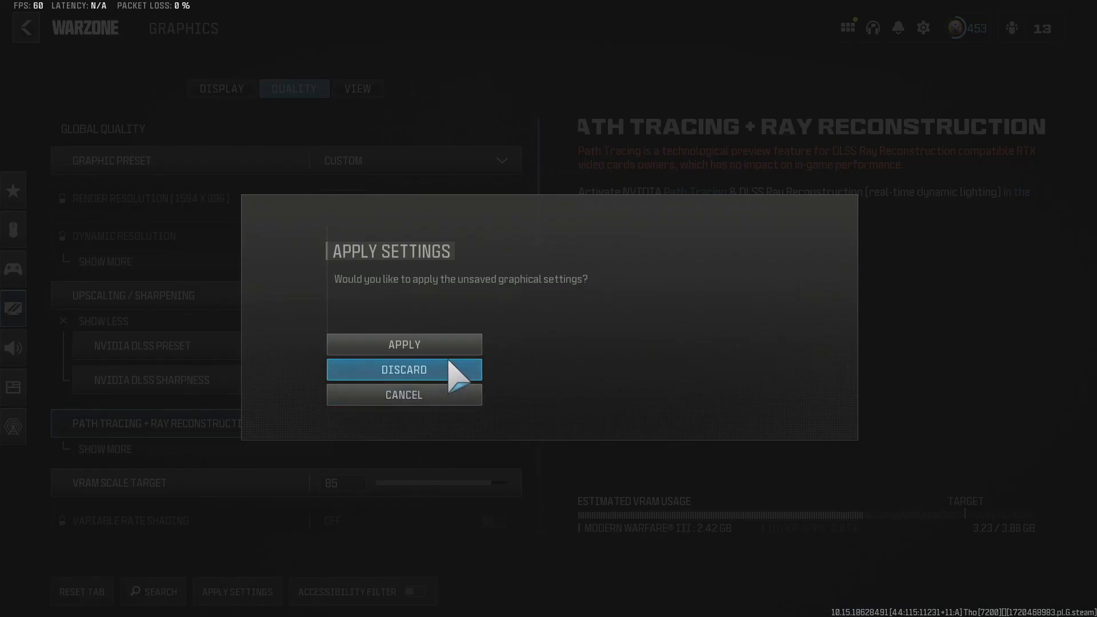
pyautogui.click(403, 369)
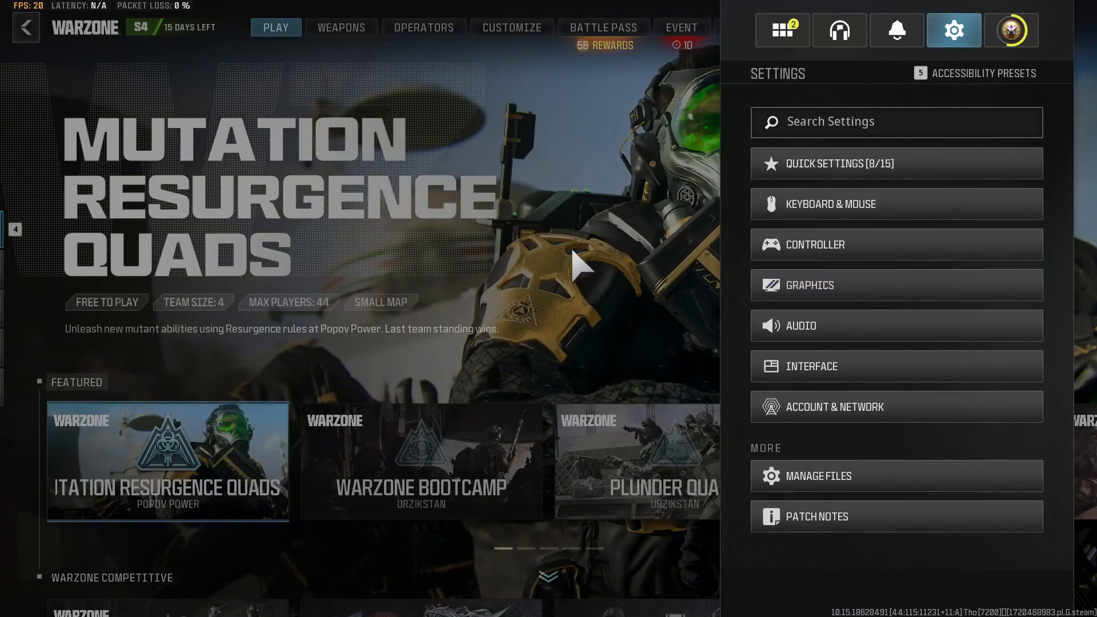
# Enter the Firing Range with Custom Loadout 7 equipped, then bring up the Windows Start menu.
pyautogui.click(342, 27)
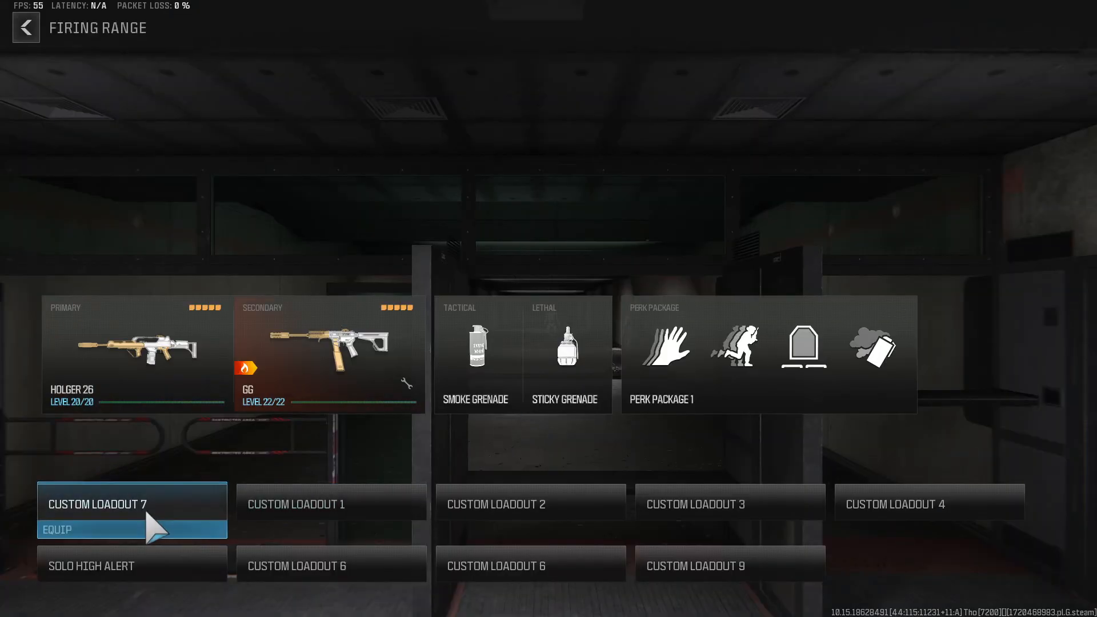
pyautogui.click(130, 529)
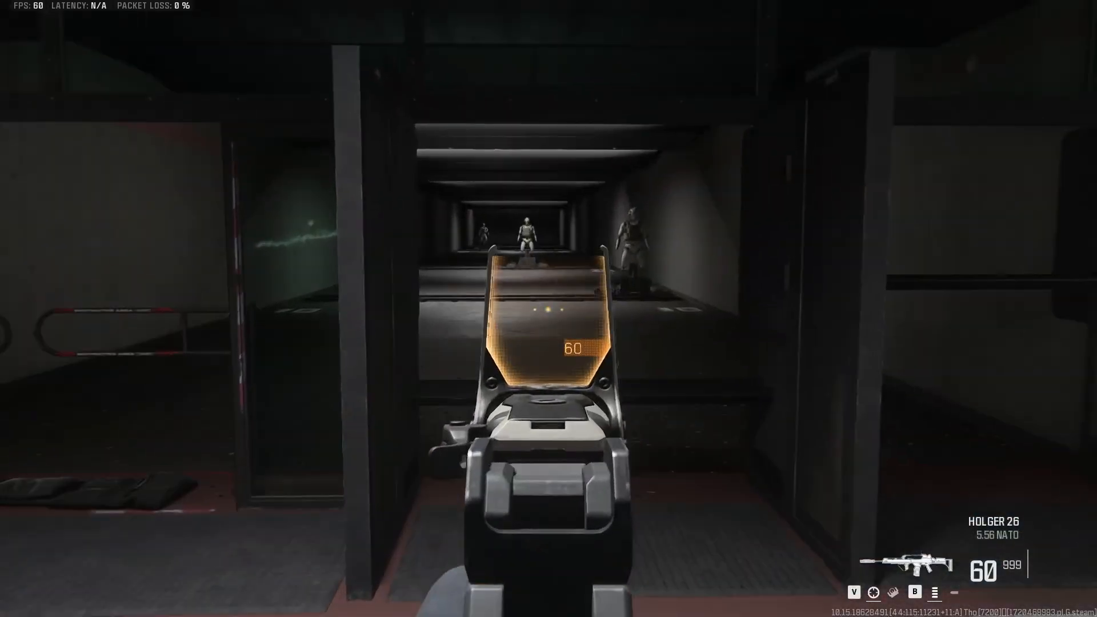
pyautogui.click(176, 600)
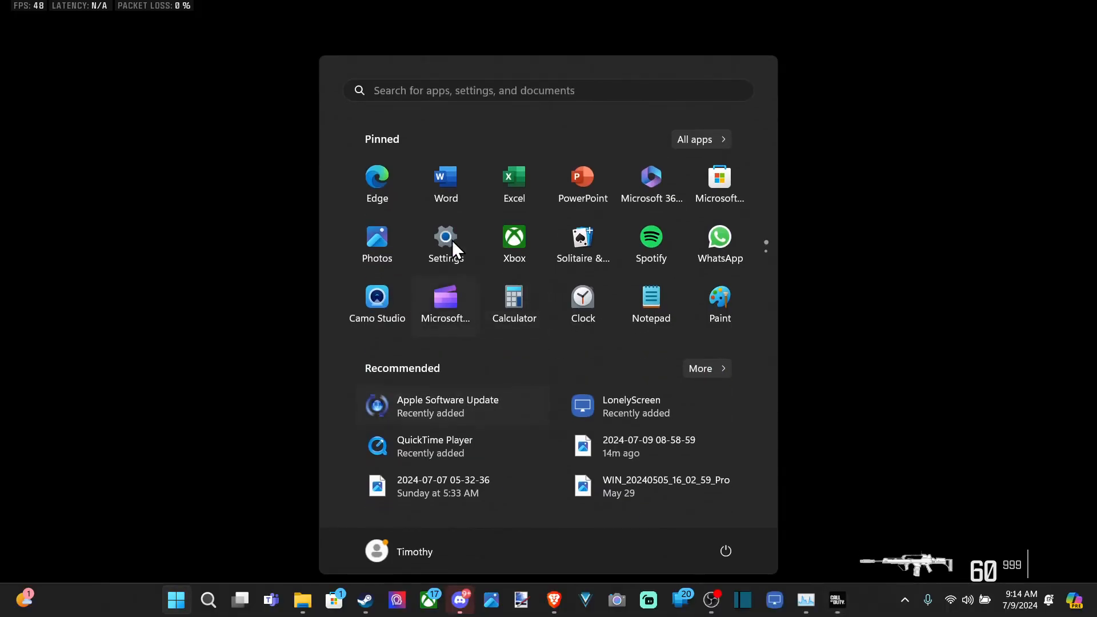
# Open Task Manager's Performance page to check the NVIDIA GPU at 72 °C, then bring it back up over the game.
pyautogui.write('task')
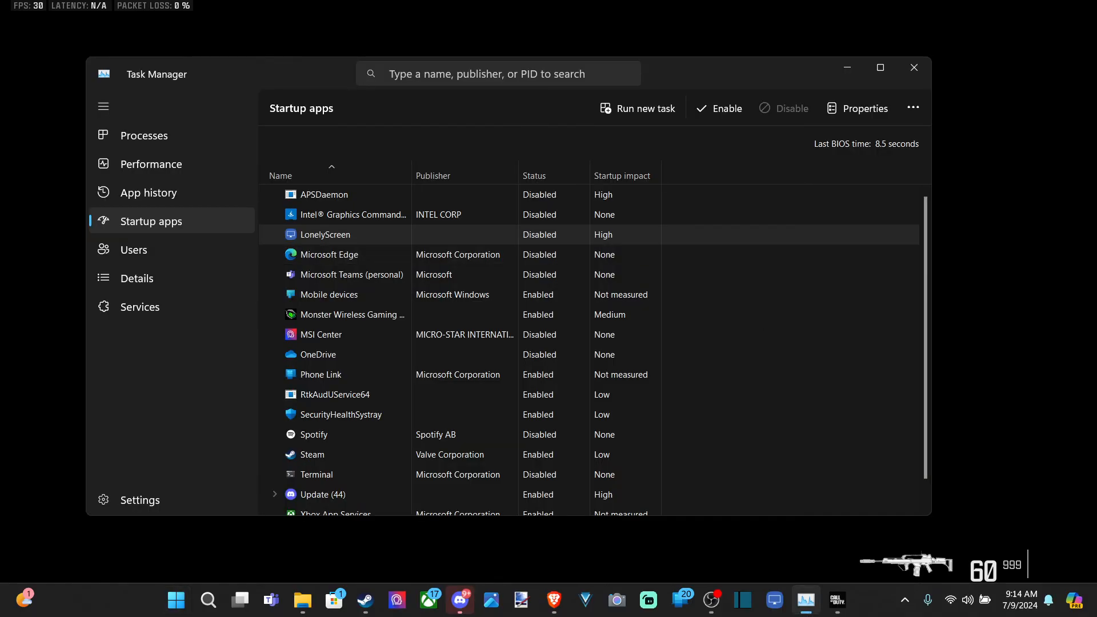
pyautogui.moveTo(121, 161)
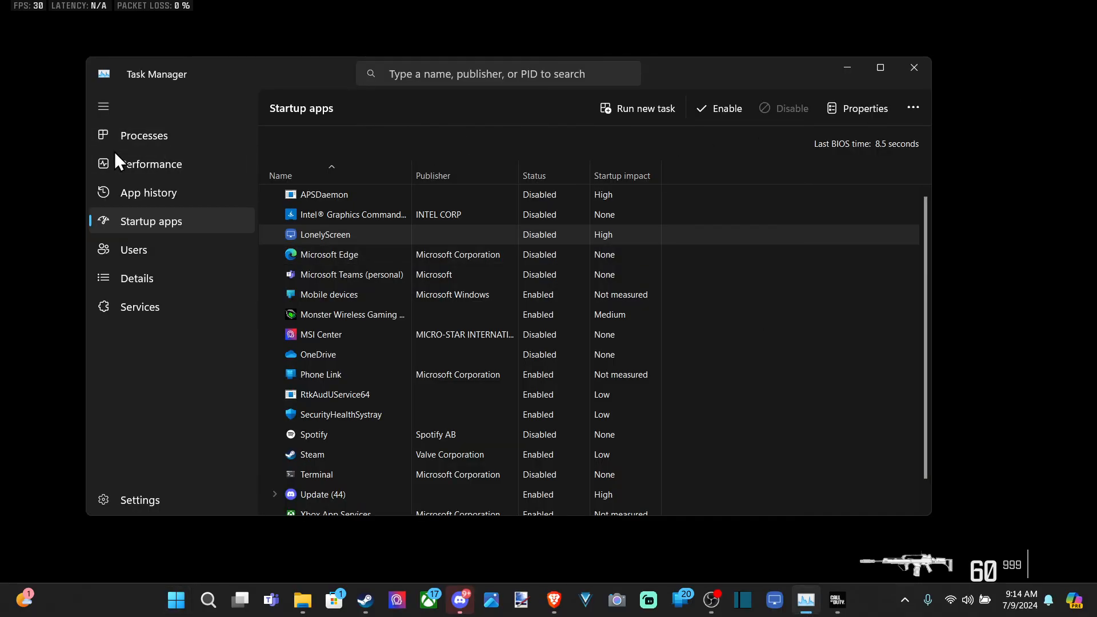
pyautogui.click(151, 164)
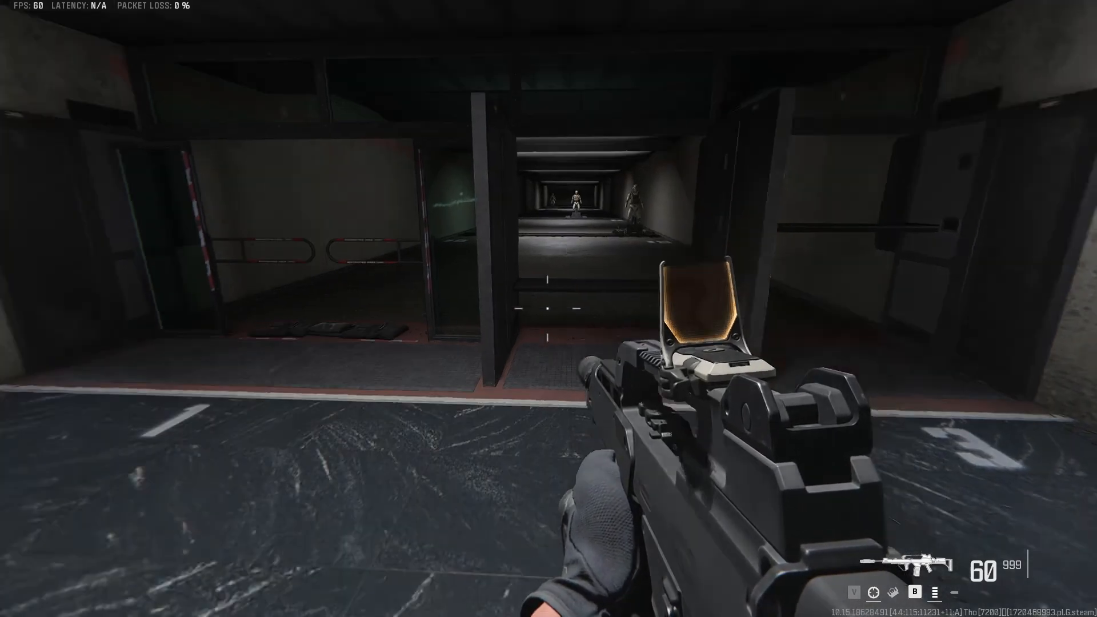
pyautogui.click(176, 600)
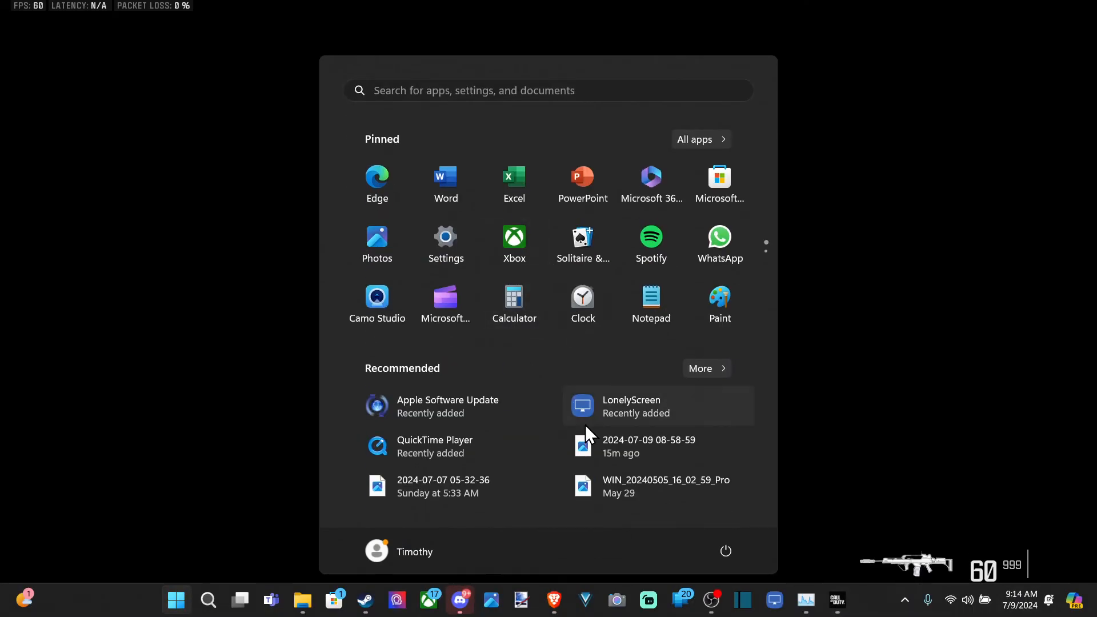
pyautogui.click(806, 600)
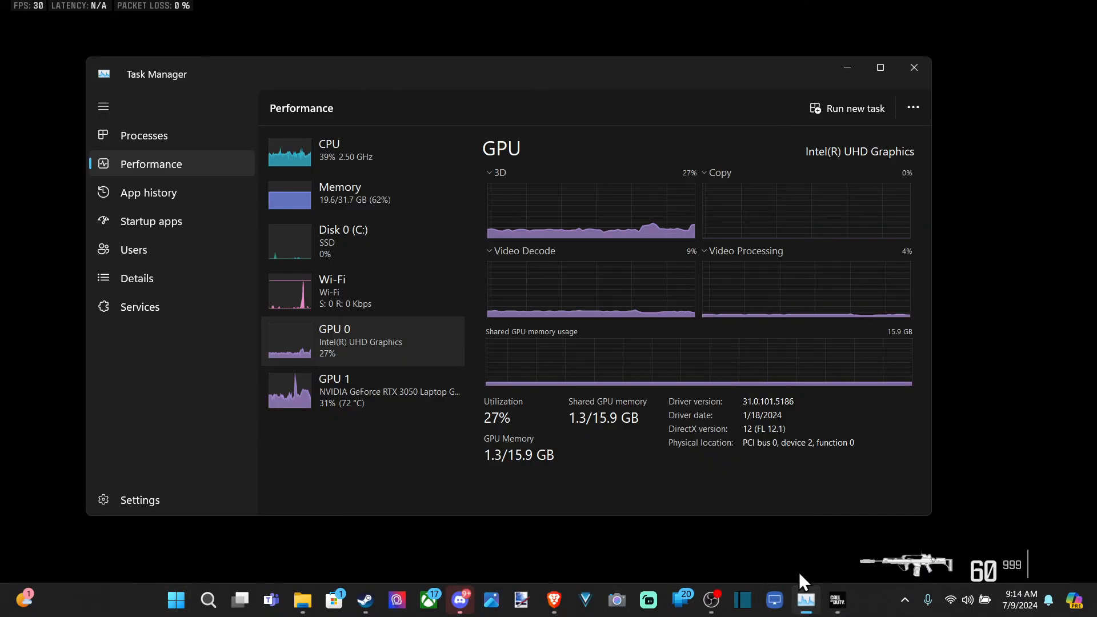
pyautogui.moveTo(584, 57)
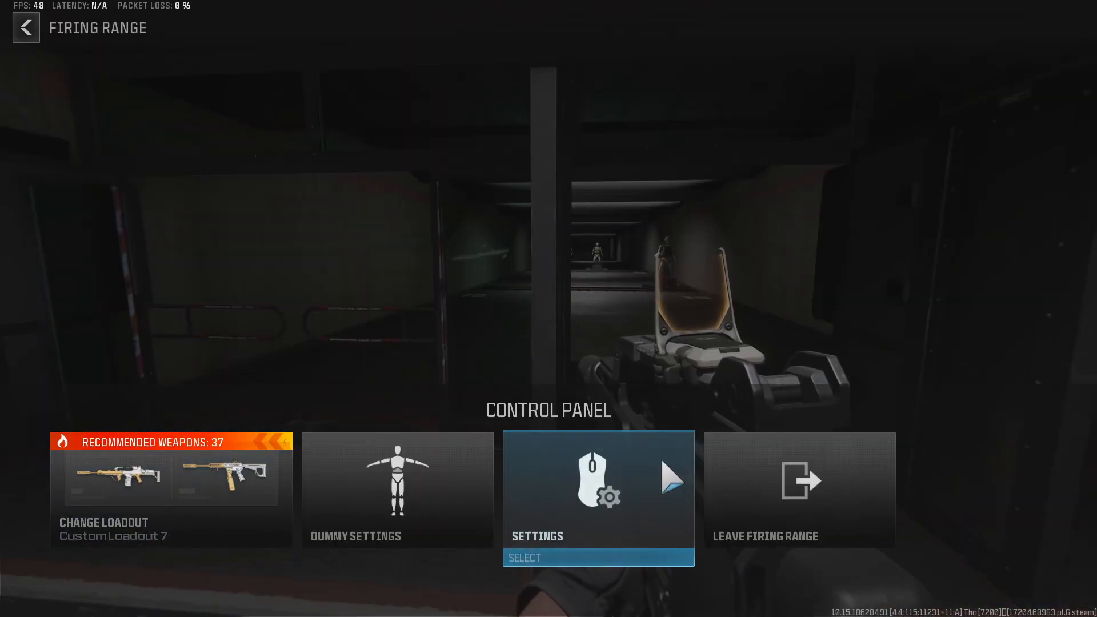
# From the firing range Control Panel, reach the Graphics settings Quality tab.
pyautogui.click(597, 490)
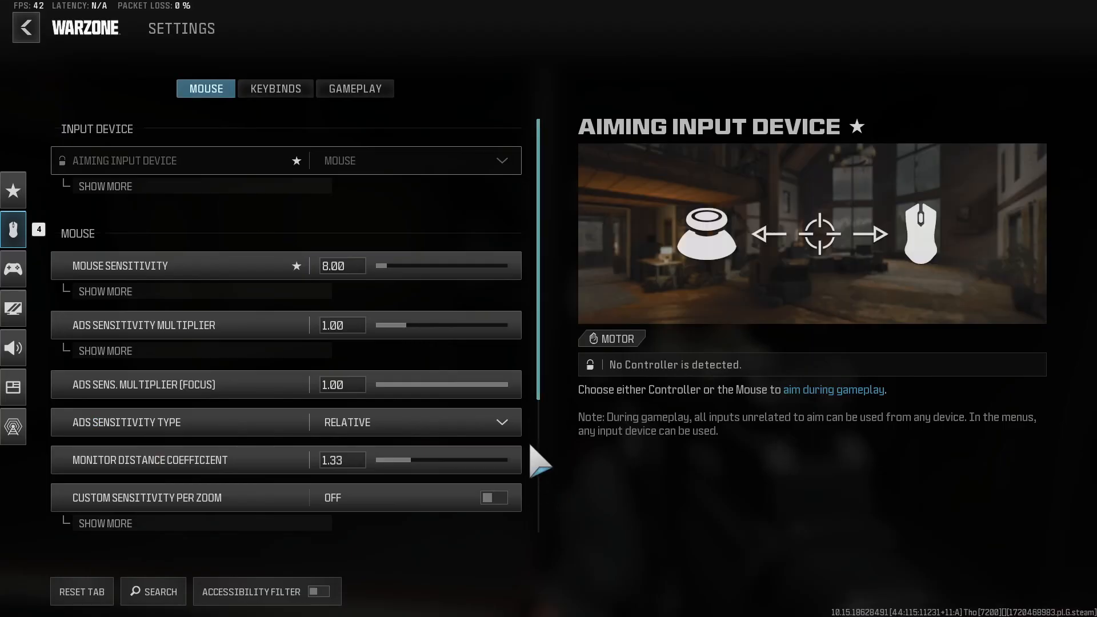
pyautogui.click(27, 308)
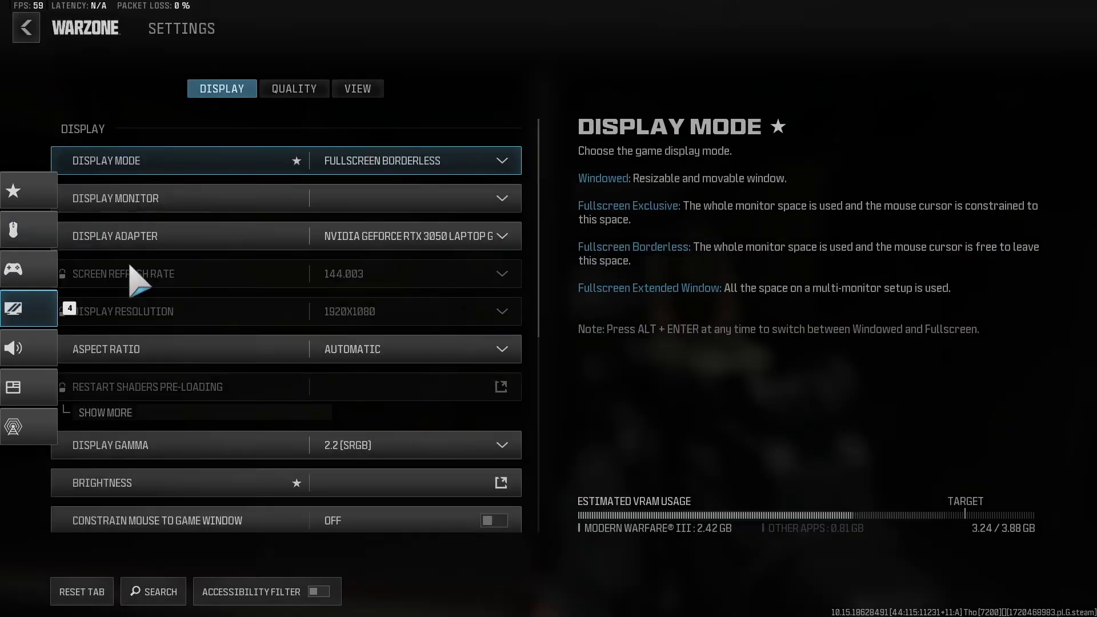
pyautogui.click(293, 88)
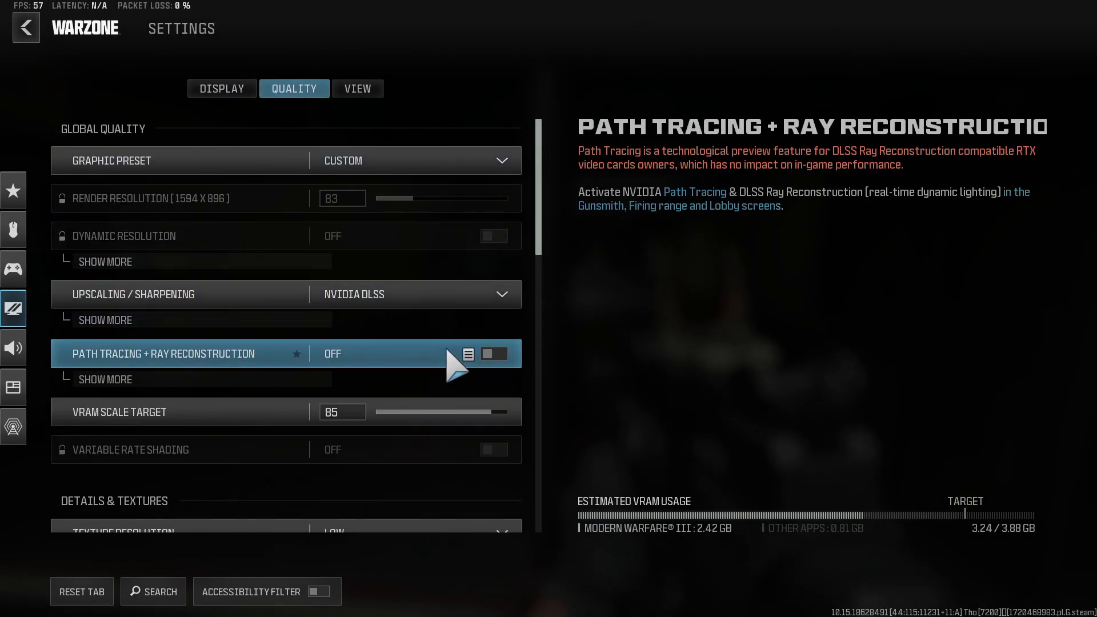
pyautogui.scroll(-3)
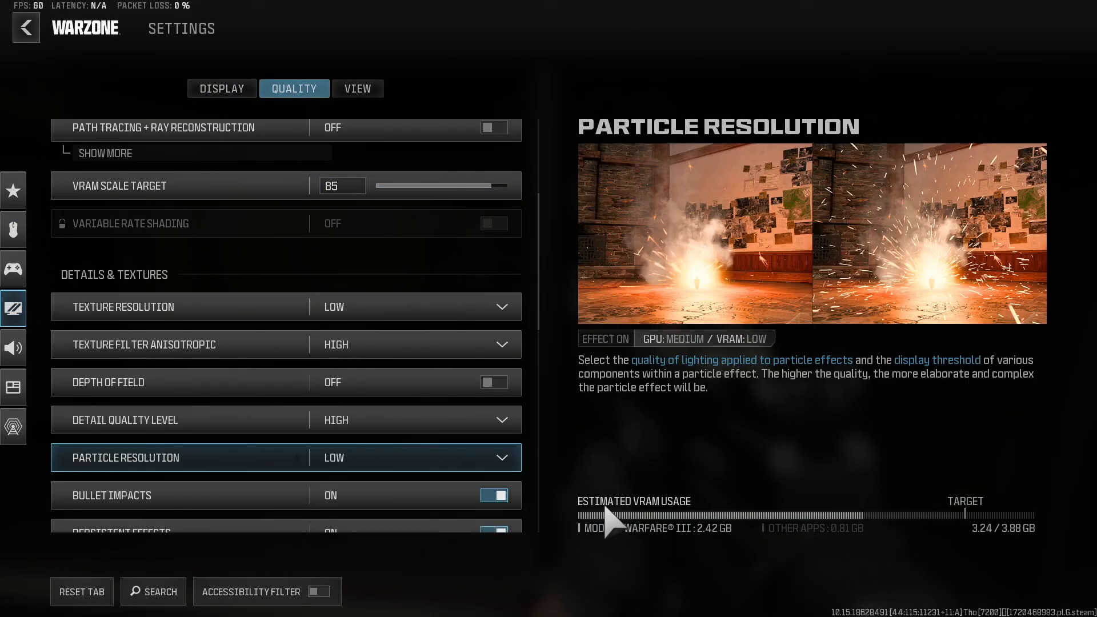
pyautogui.moveTo(945, 537)
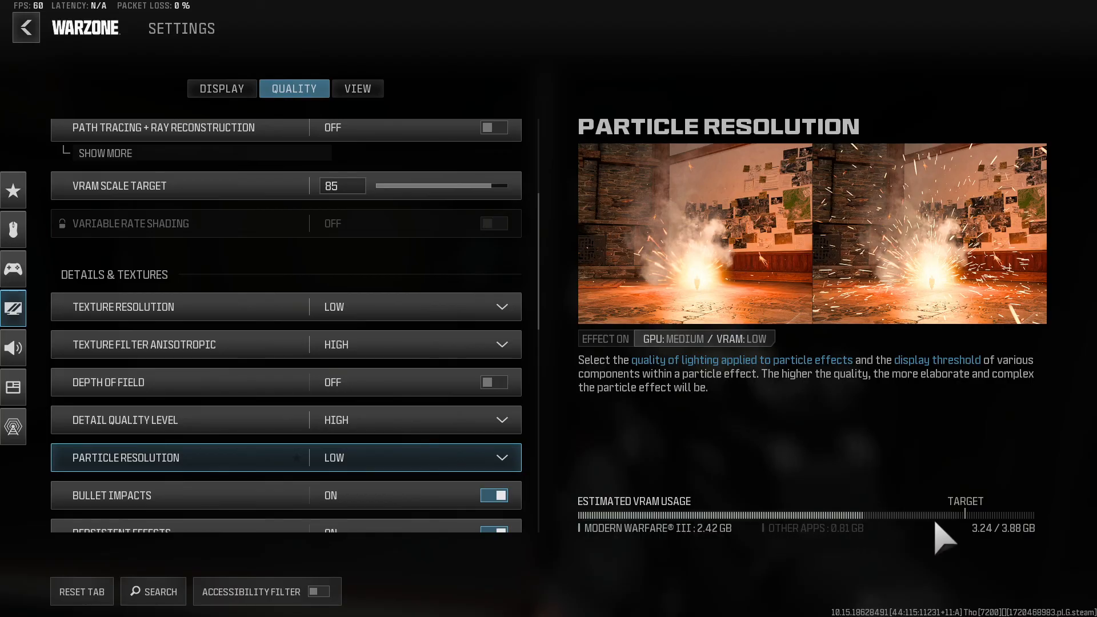
pyautogui.moveTo(933, 570)
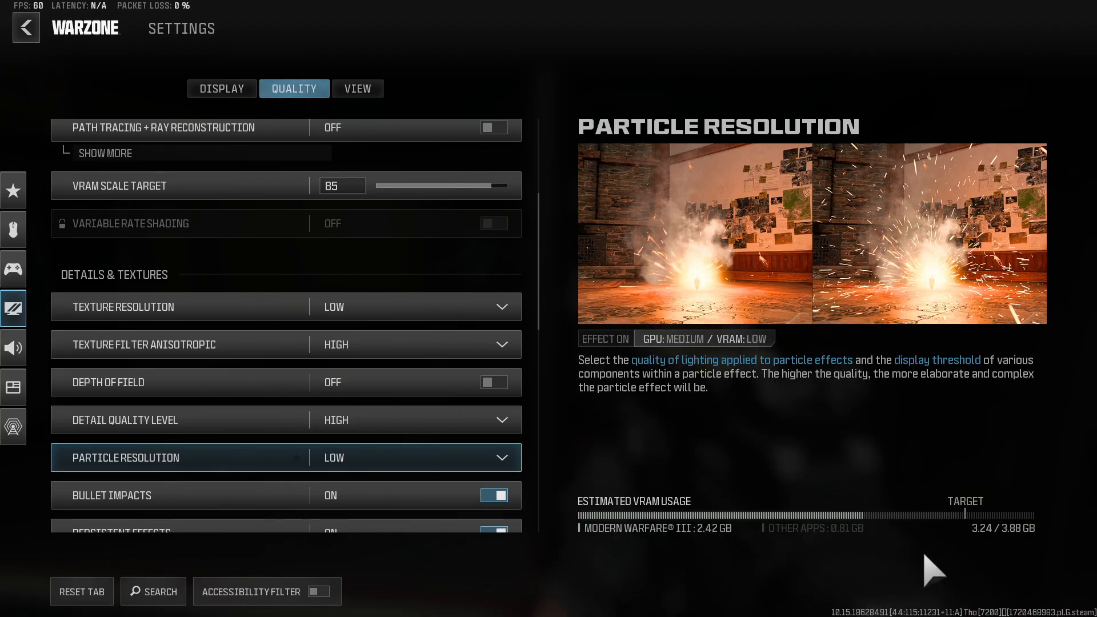
pyautogui.moveTo(964, 535)
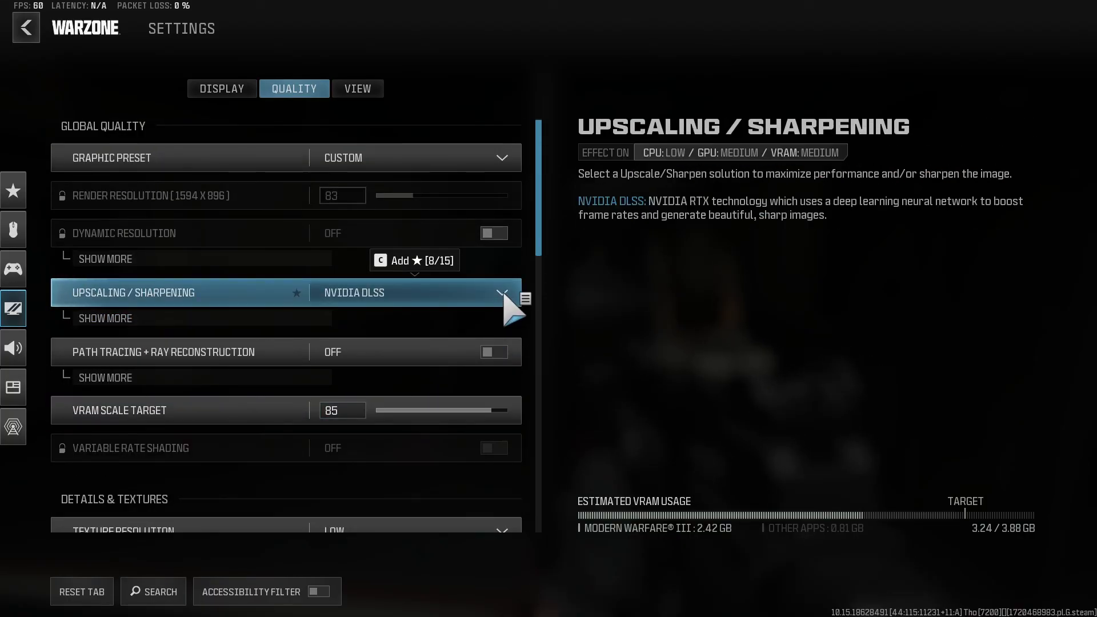
pyautogui.moveTo(476, 353)
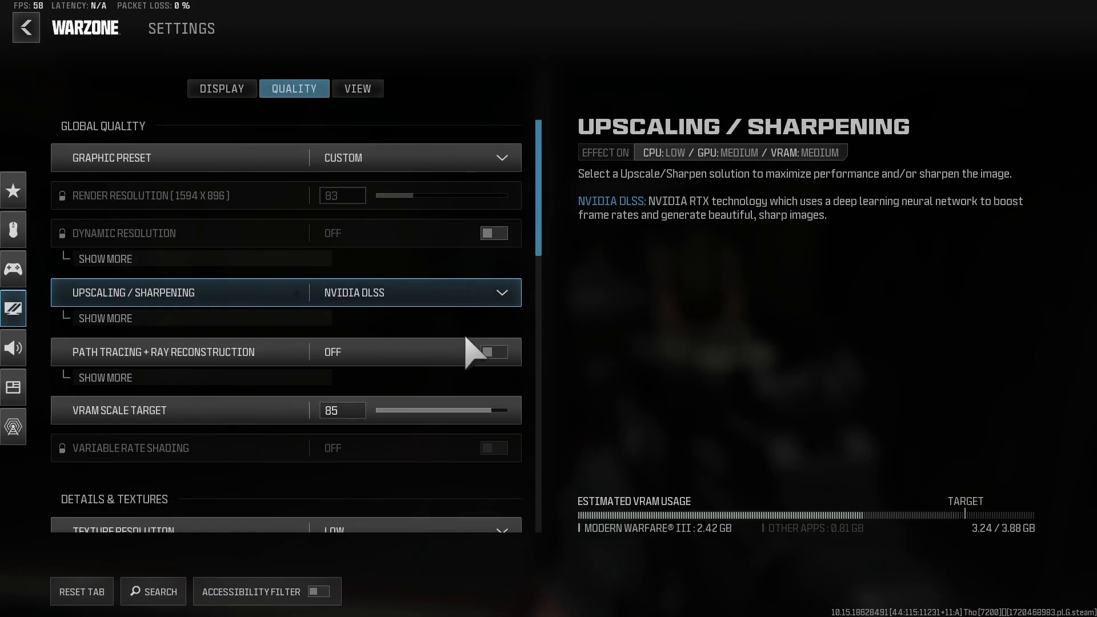
# Show More under Upscaling/Sharpening to reveal the DLSS Ultra Performance preset and sharpness options.
pyautogui.click(105, 318)
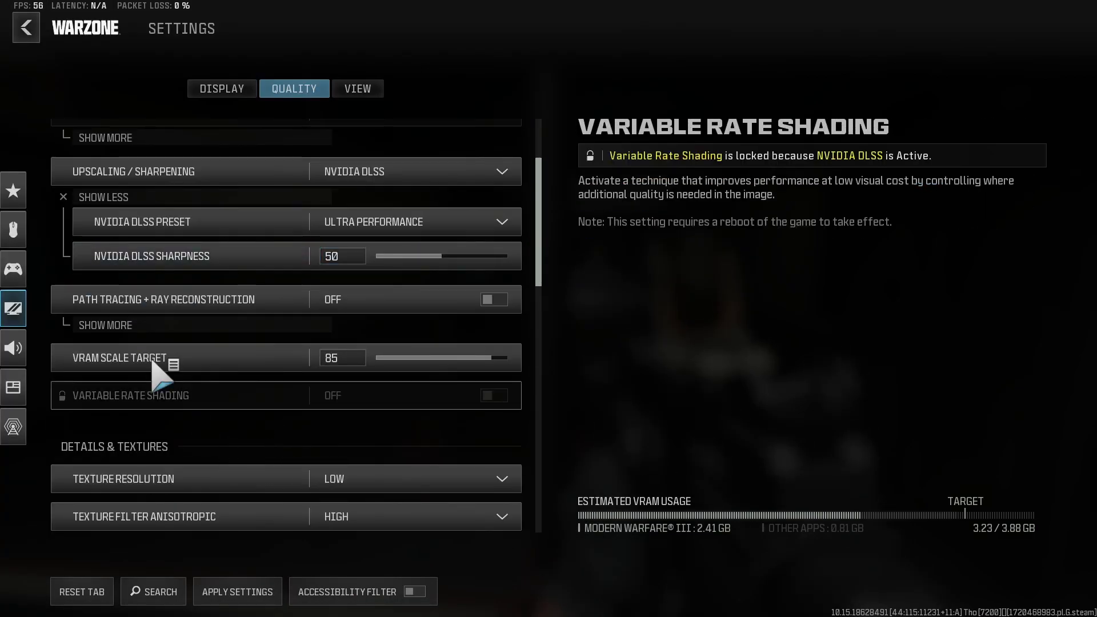
pyautogui.scroll(-3)
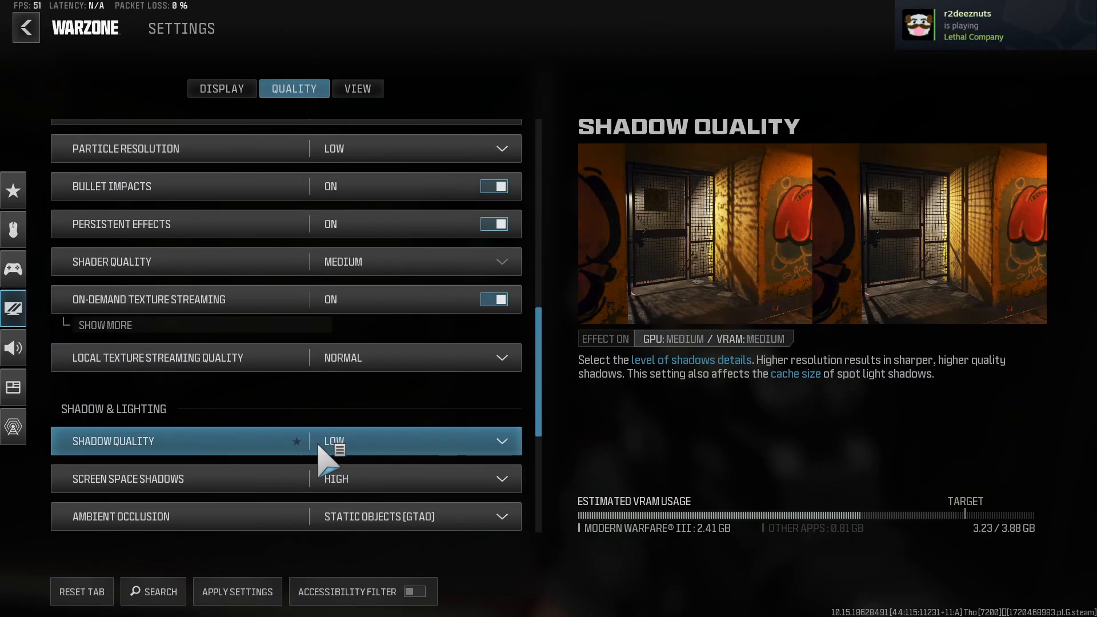